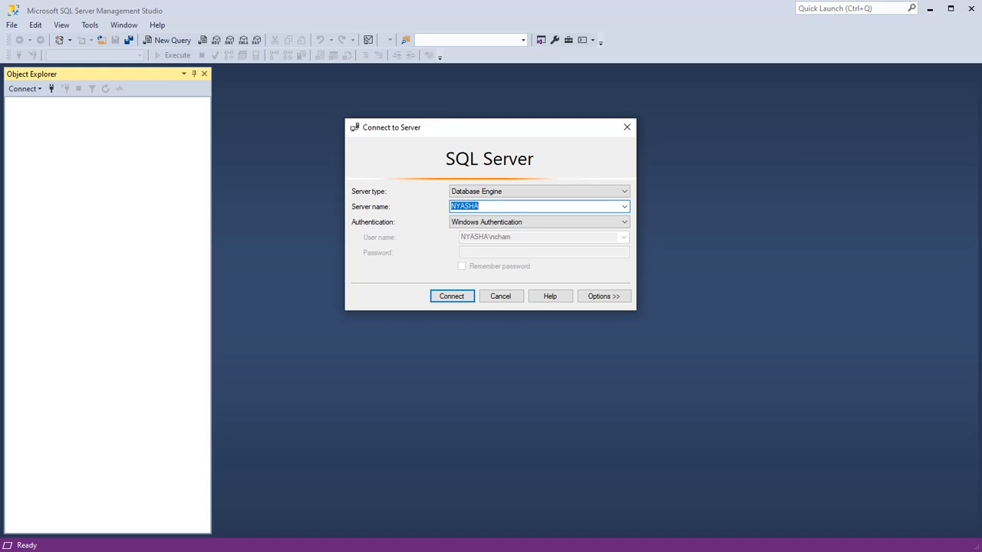
mouse_move(751, 390)
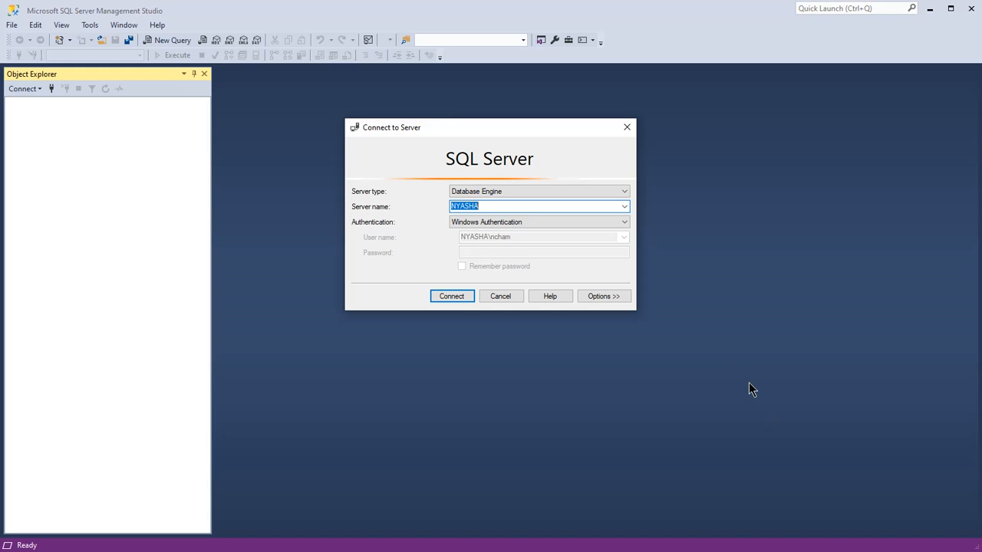
mouse_move(635, 217)
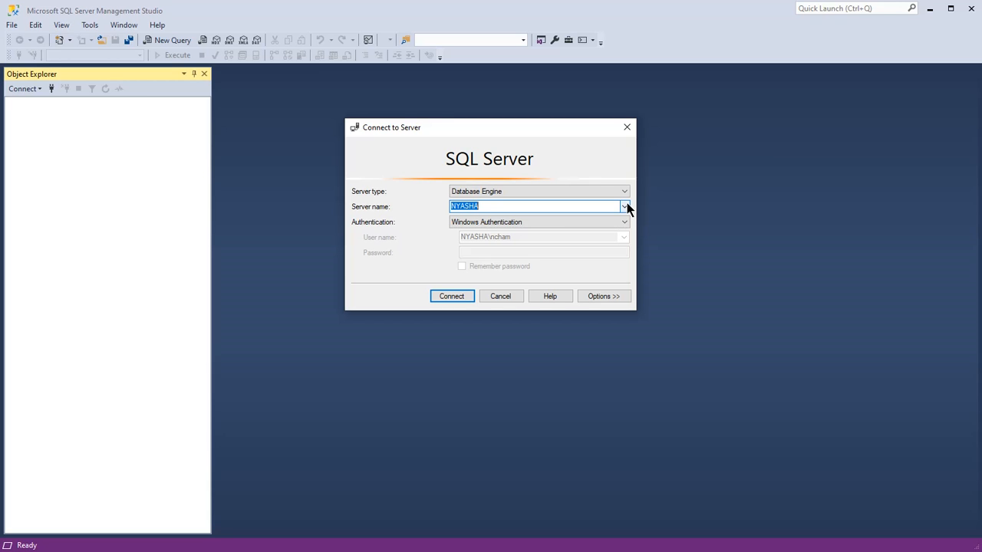
- Browse for servers and pick the local NYASHA Database Engine as the server name
click(625, 206)
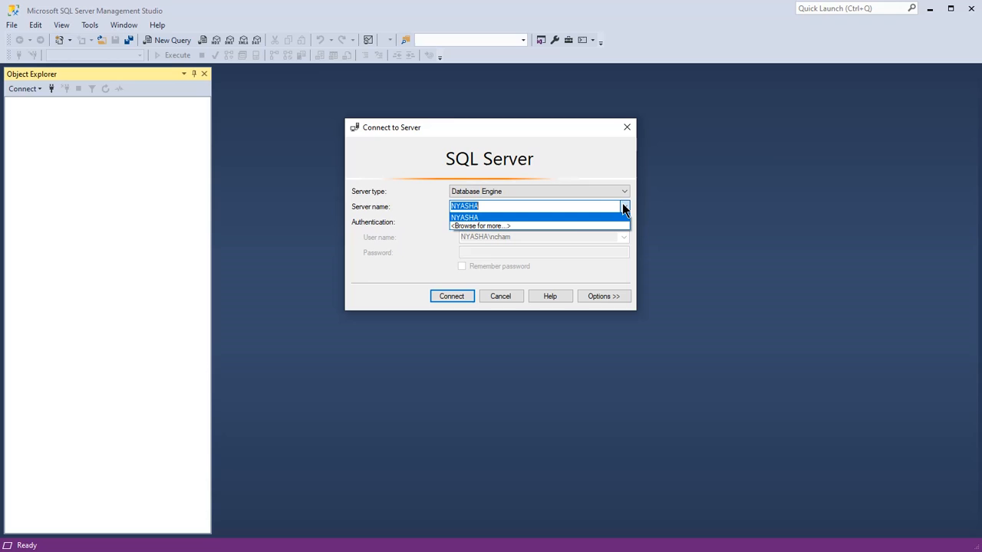
mouse_move(478, 226)
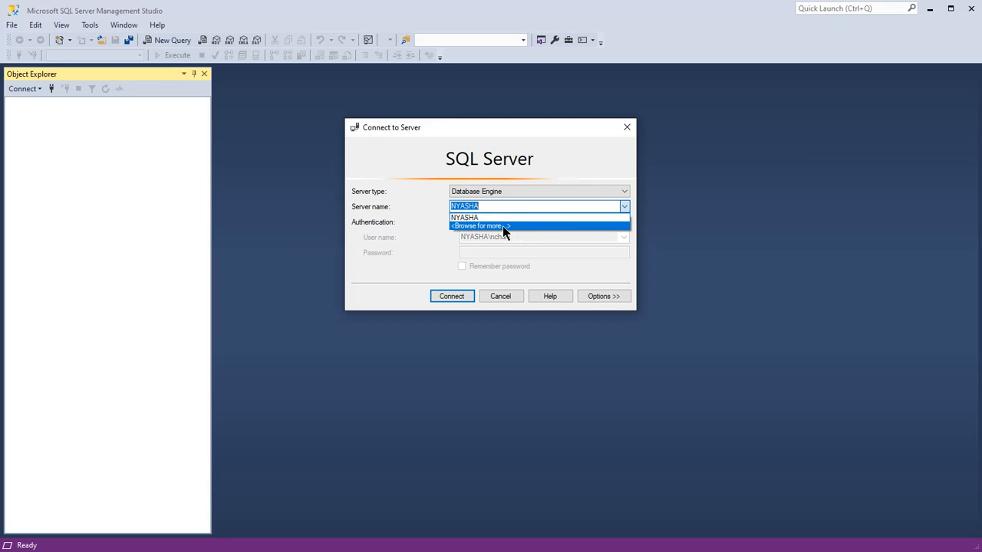
mouse_move(392, 227)
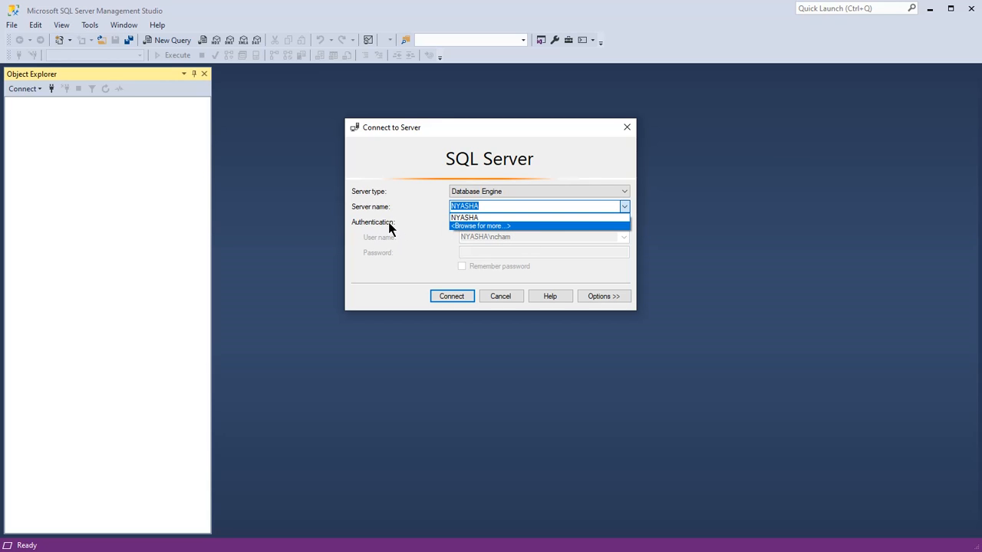
mouse_move(478, 225)
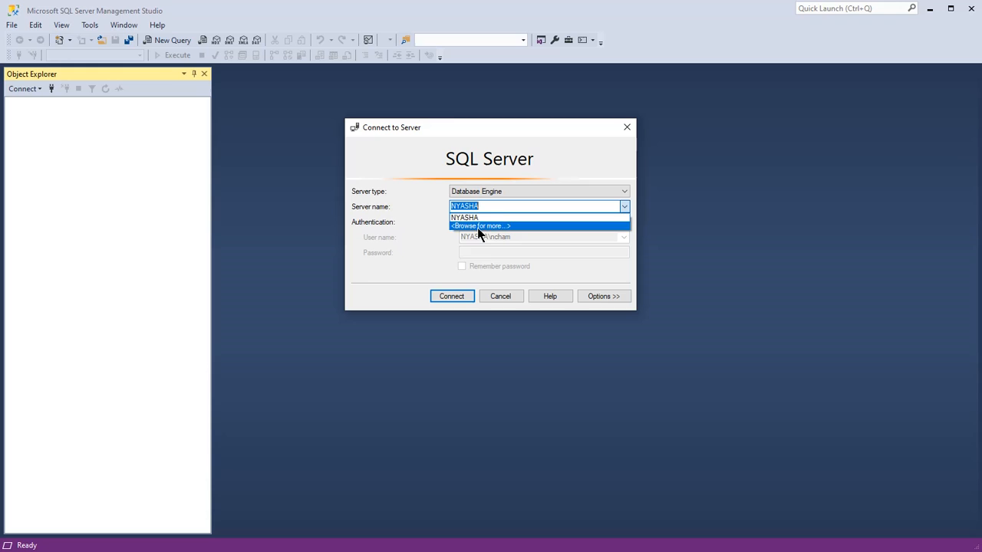
mouse_move(473, 233)
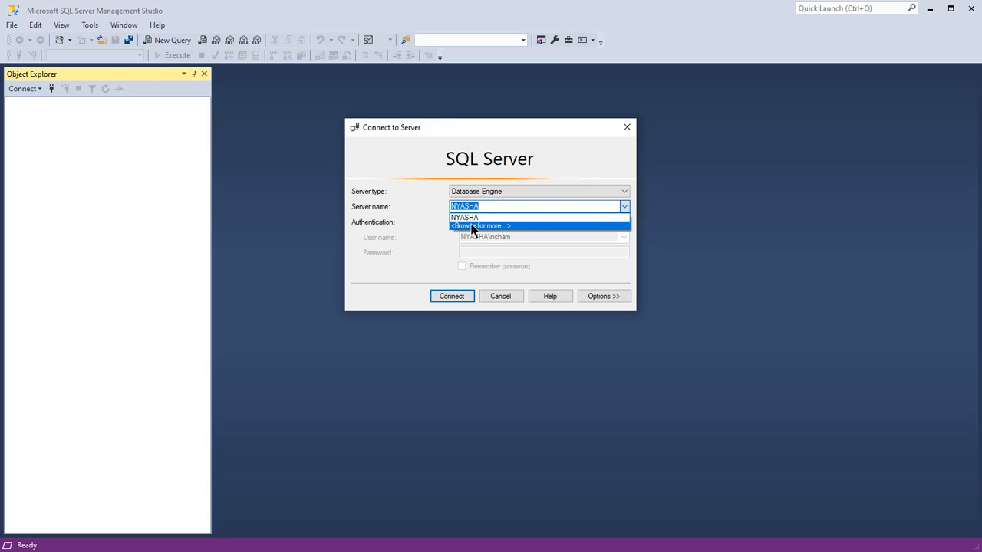
click(481, 226)
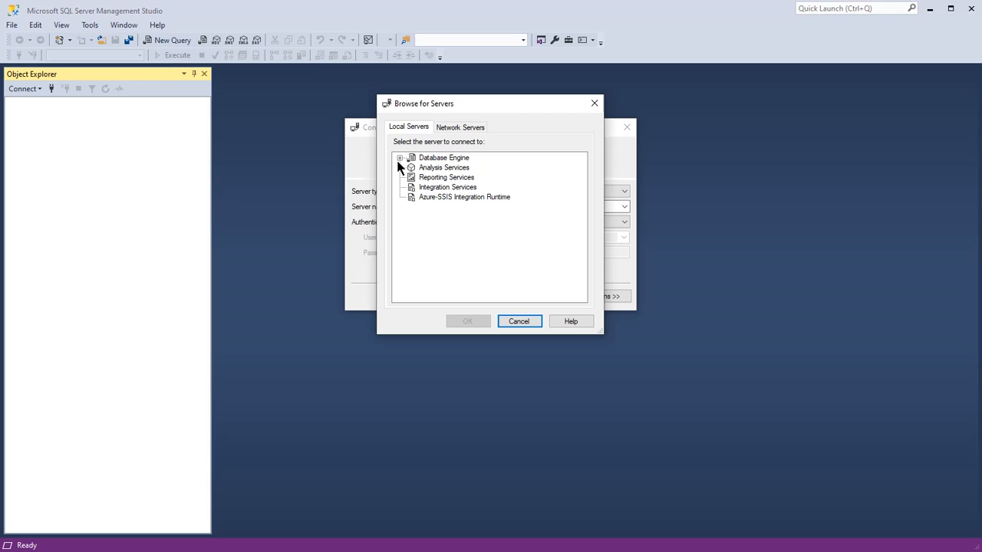
click(399, 157)
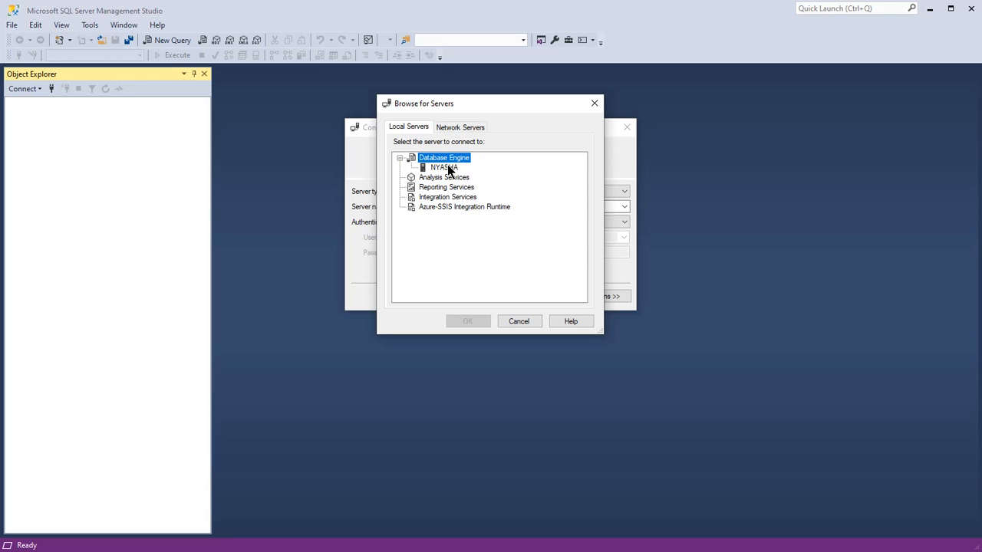
click(443, 168)
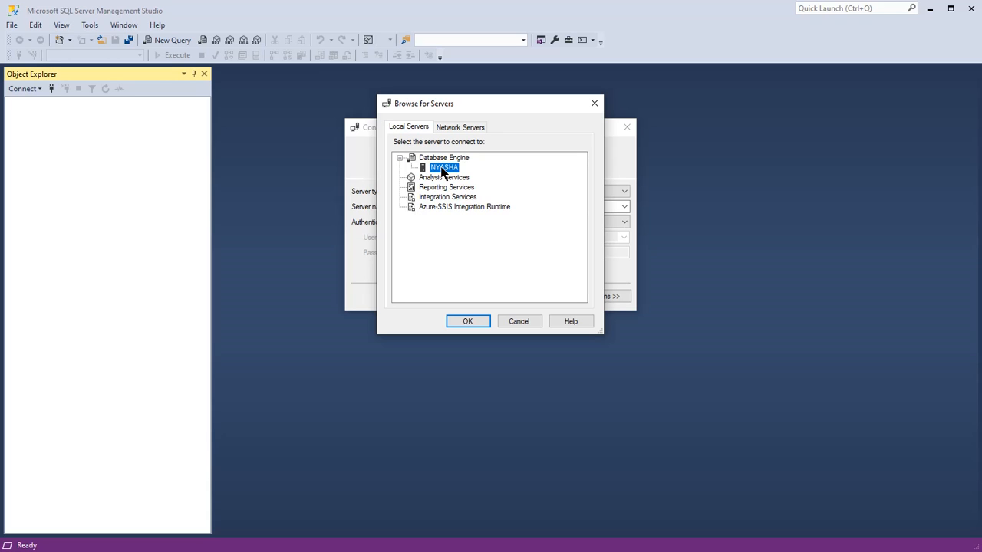
mouse_move(457, 303)
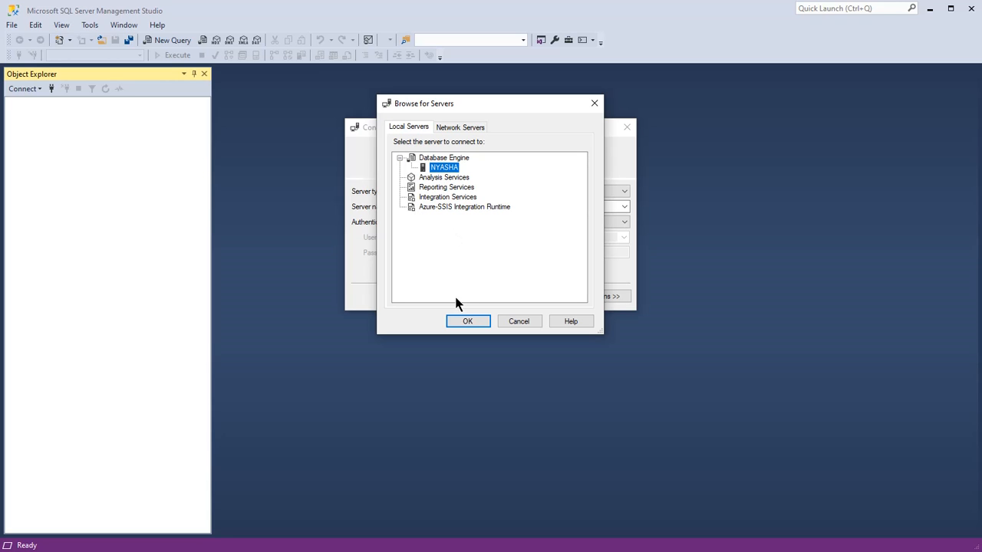
click(467, 321)
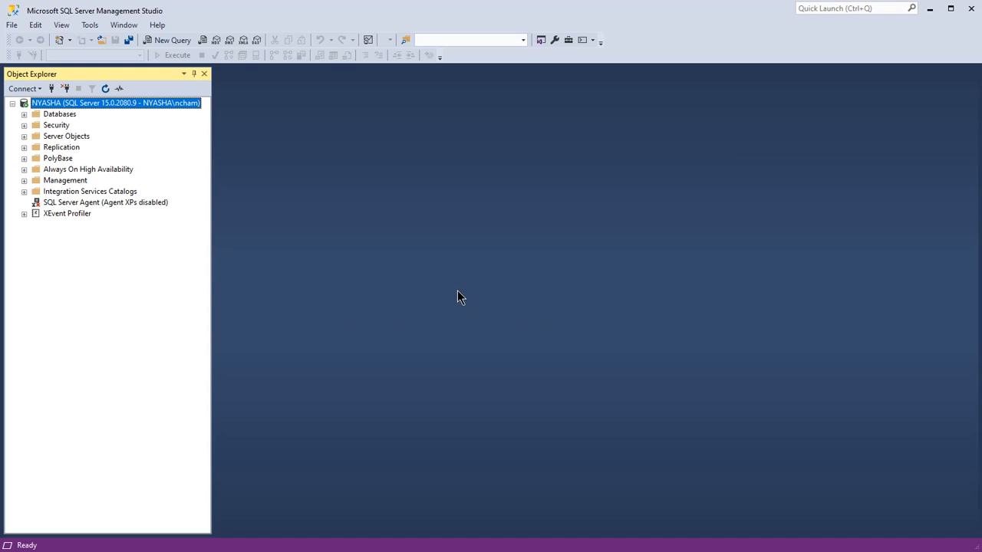
mouse_move(163, 135)
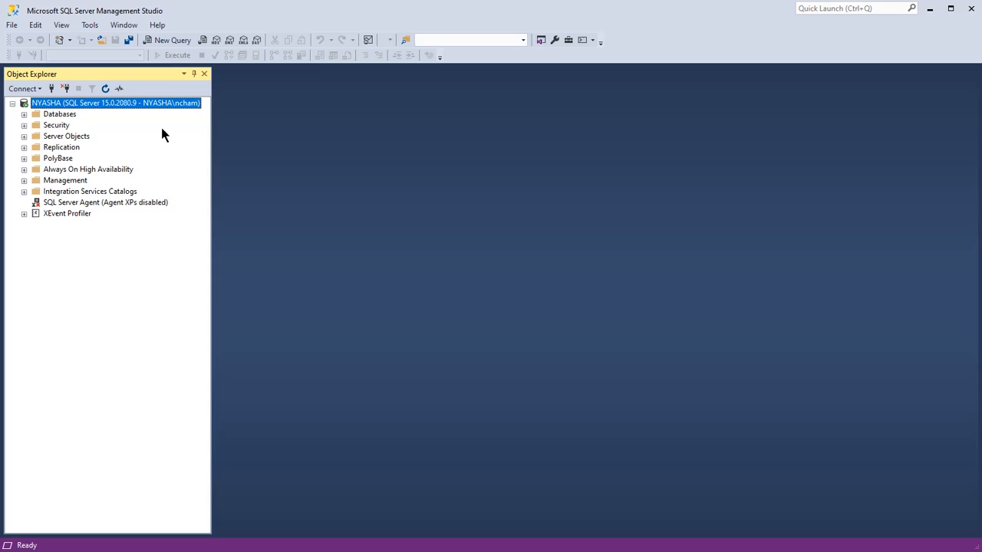
mouse_move(24, 115)
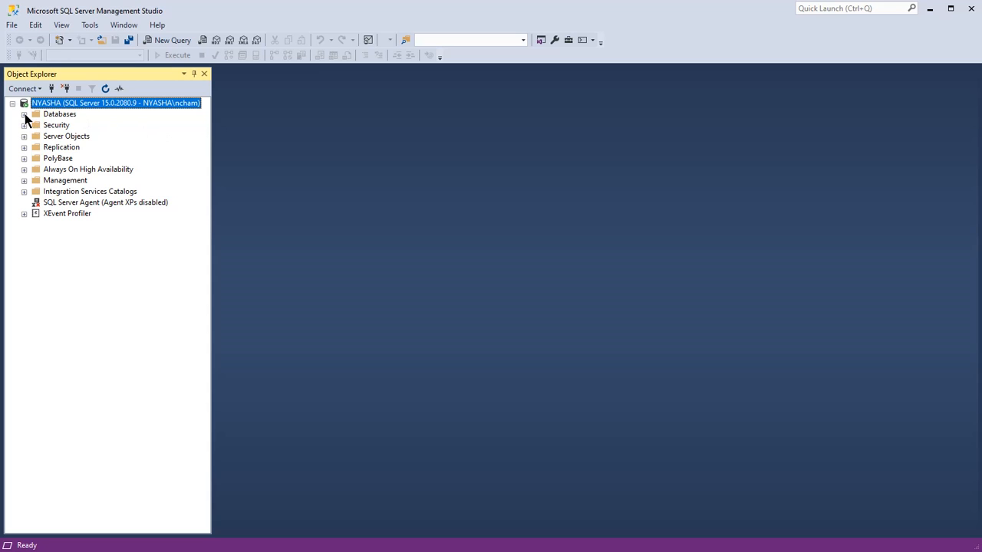
- Expand Databases and Tournaments in Object Explorer, select Database Diagrams and peek at Tables
click(25, 113)
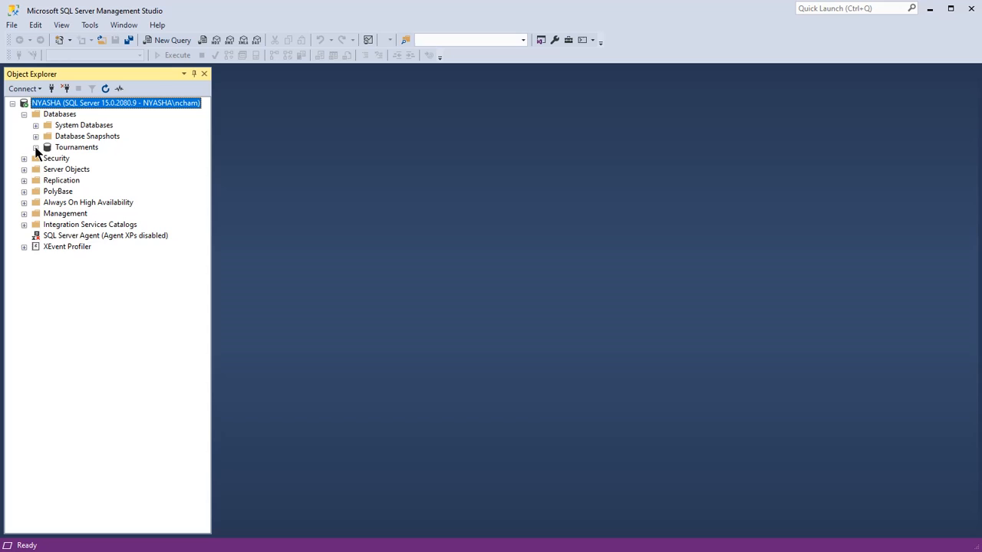
click(36, 147)
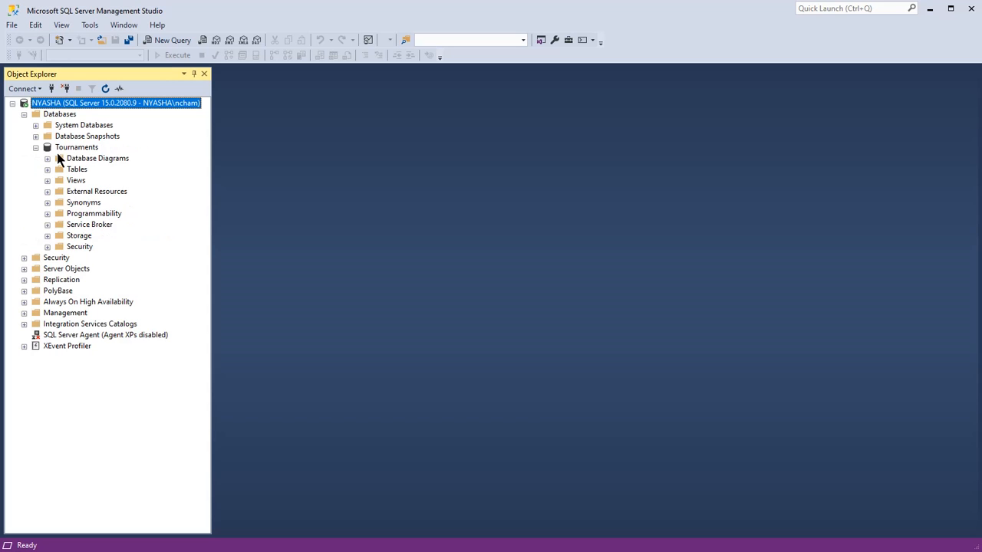
click(98, 158)
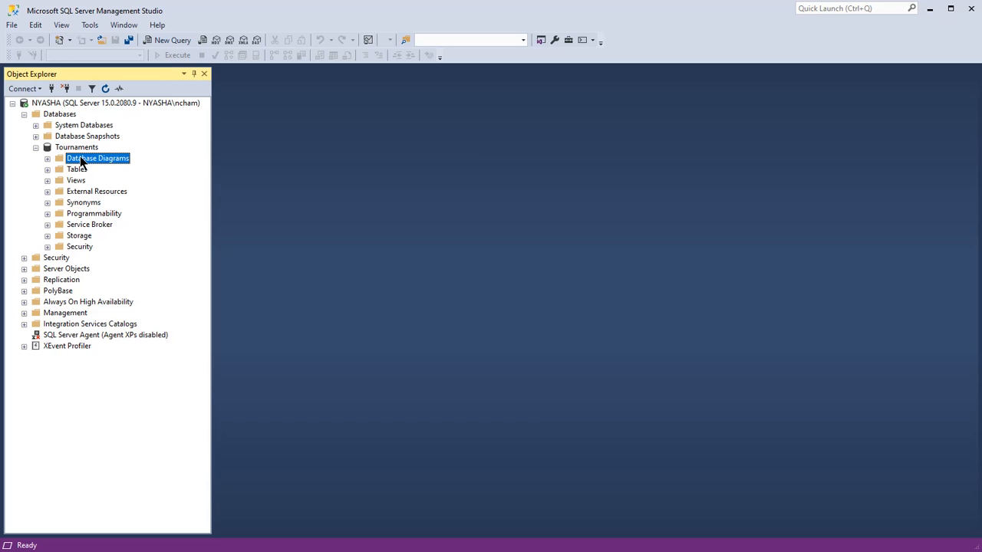
mouse_move(40, 155)
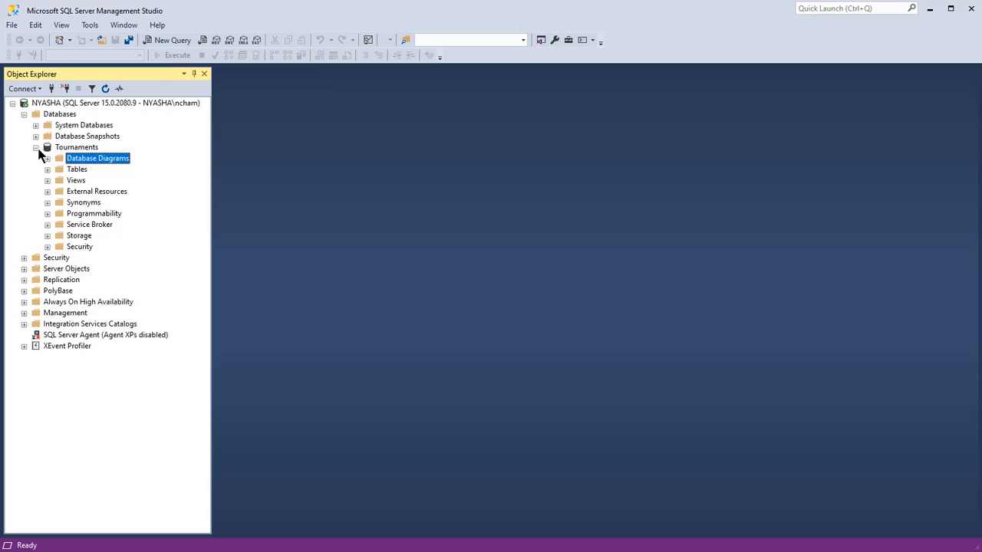
mouse_move(74, 153)
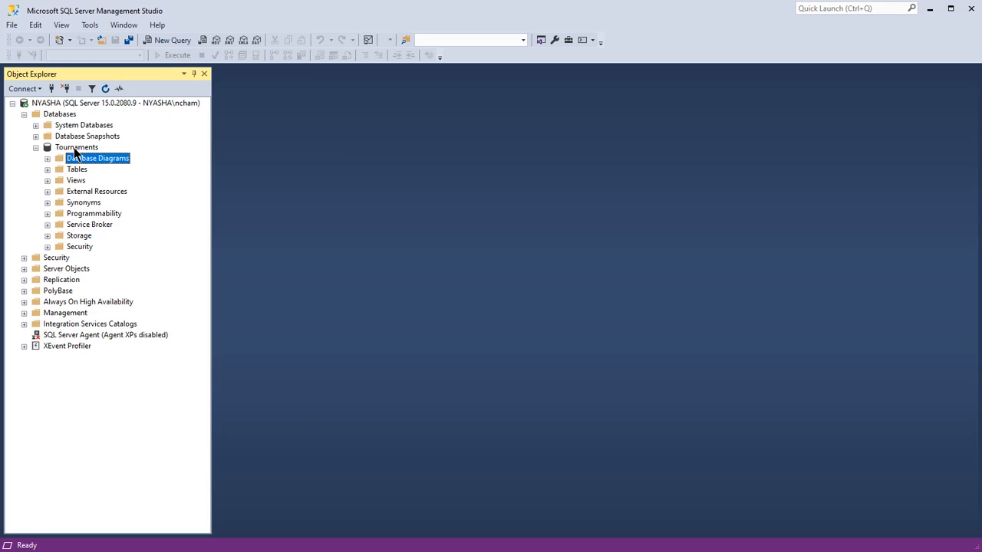
mouse_move(83, 161)
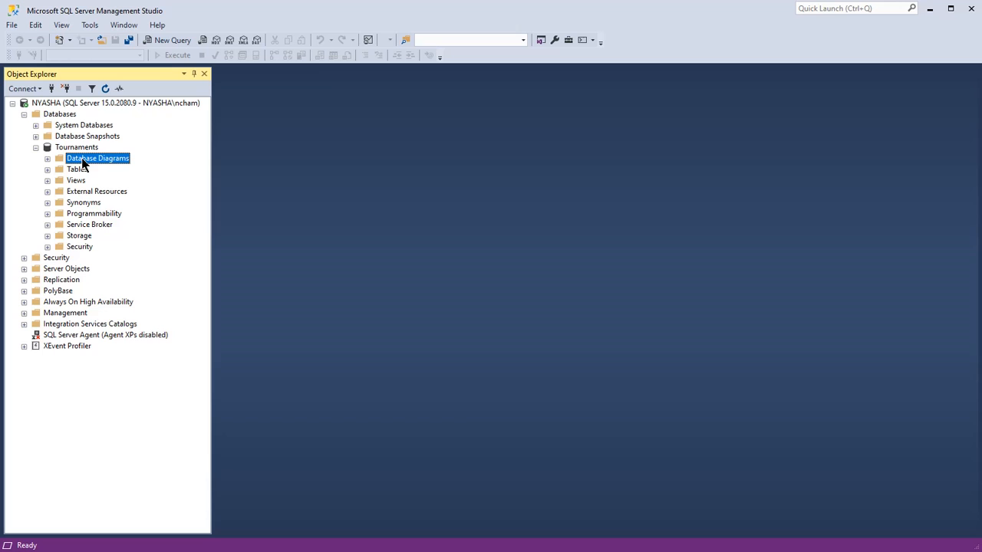
mouse_move(49, 178)
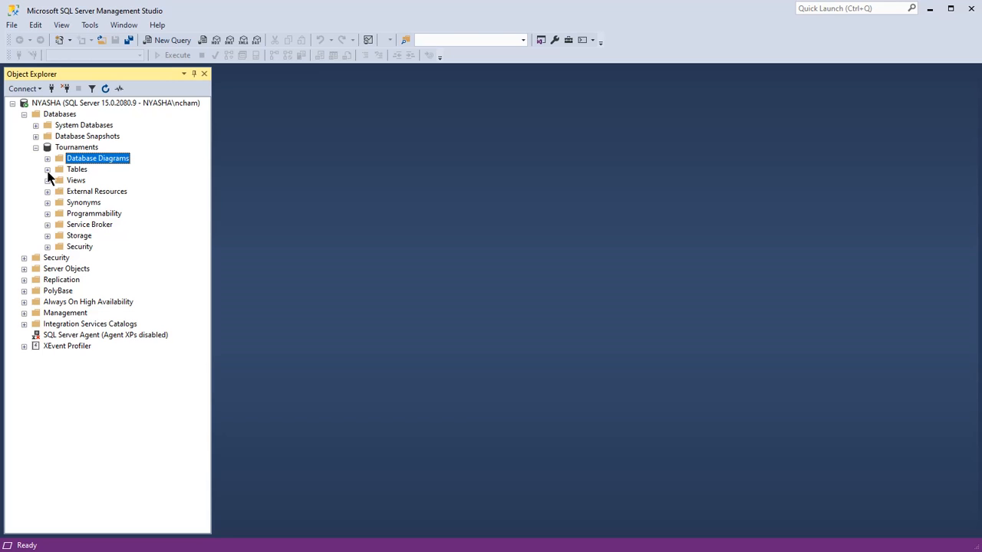
click(46, 168)
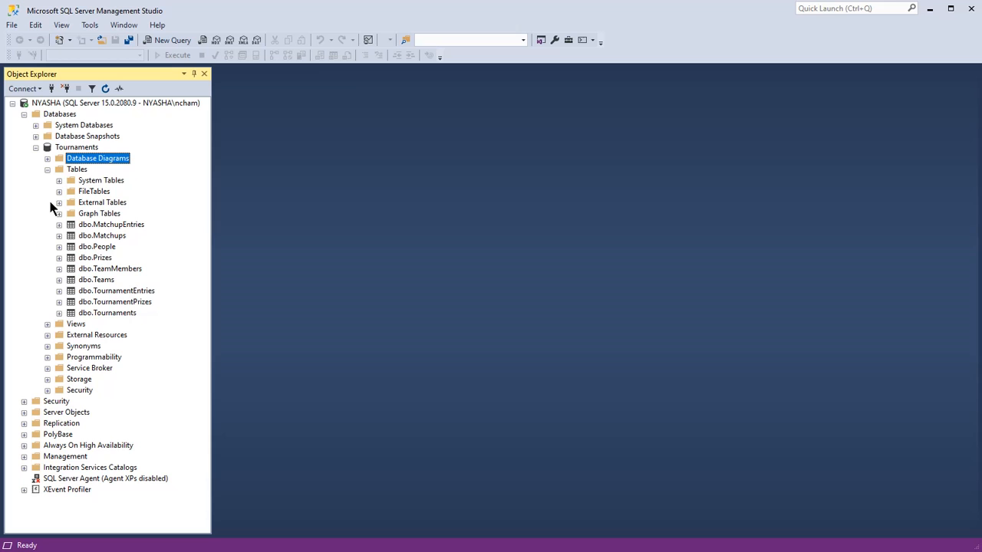
click(48, 168)
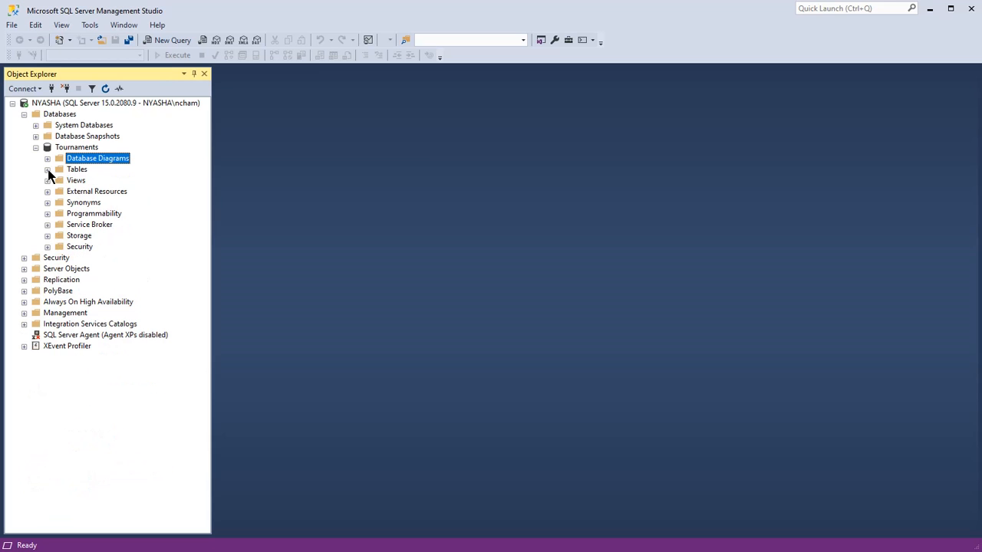
mouse_move(76, 163)
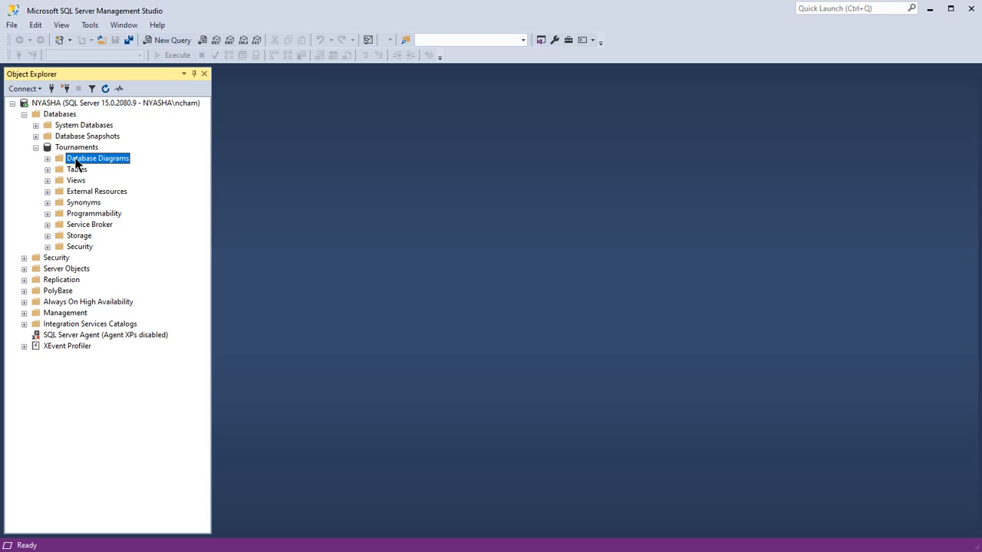
- Attempt a new database diagram and dismiss the Windows NT group/user information error
right_click(98, 158)
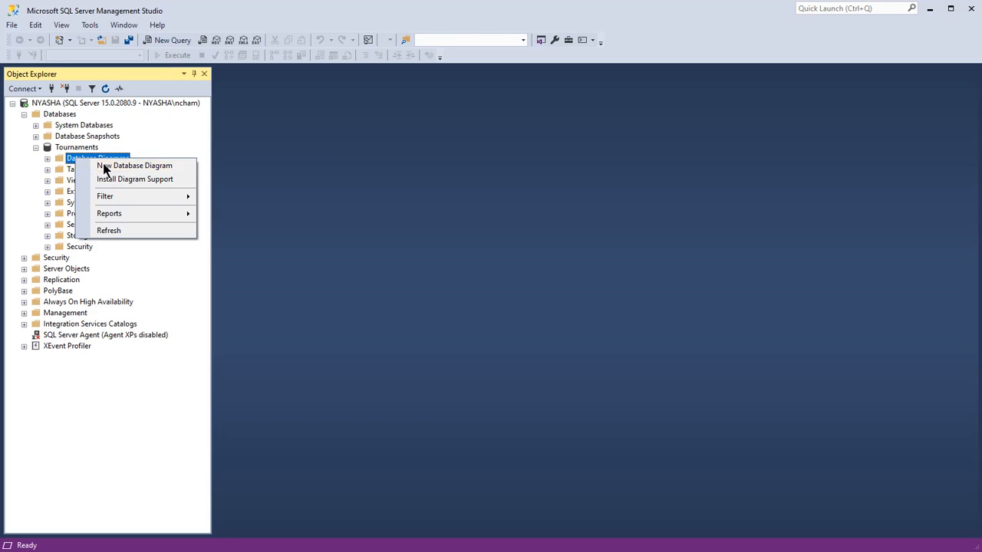
click(135, 166)
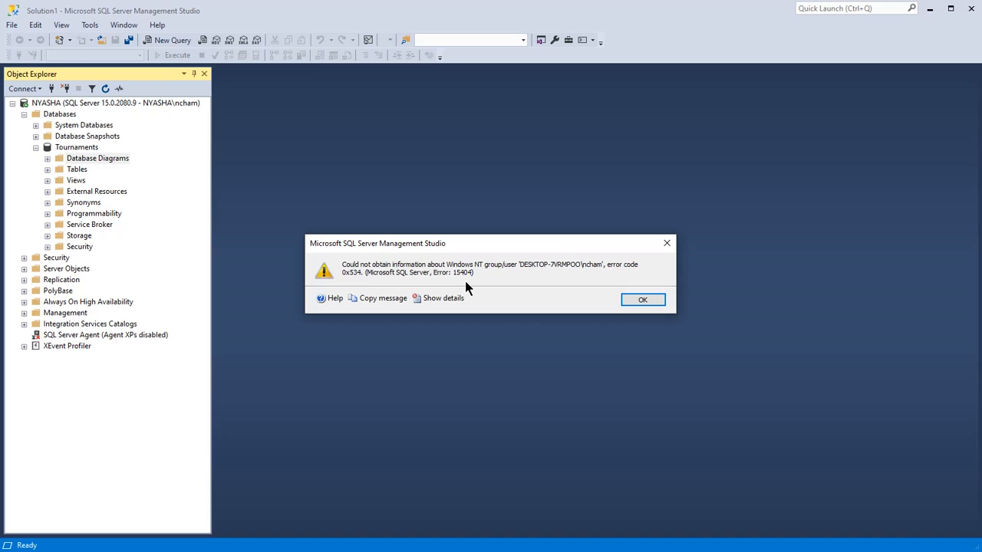
mouse_move(485, 293)
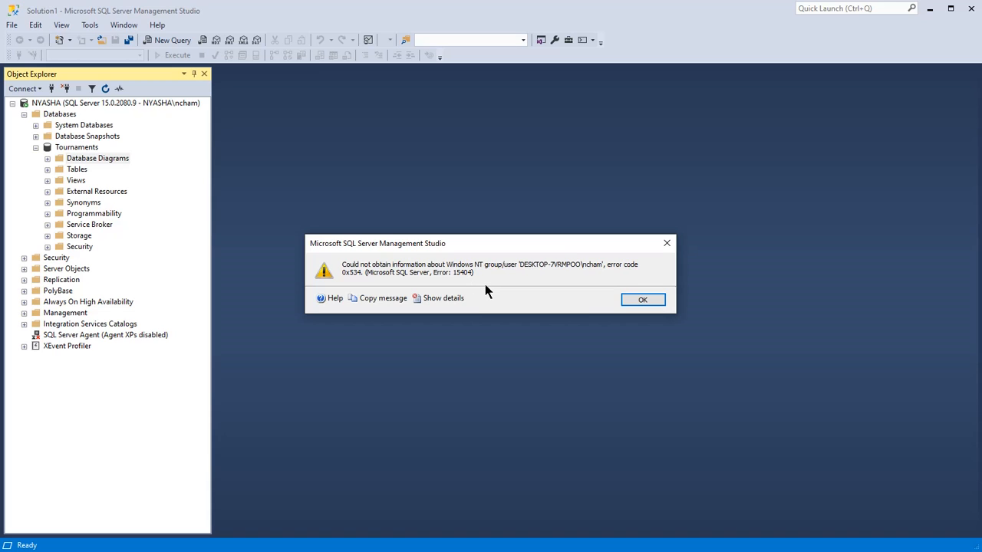
mouse_move(527, 282)
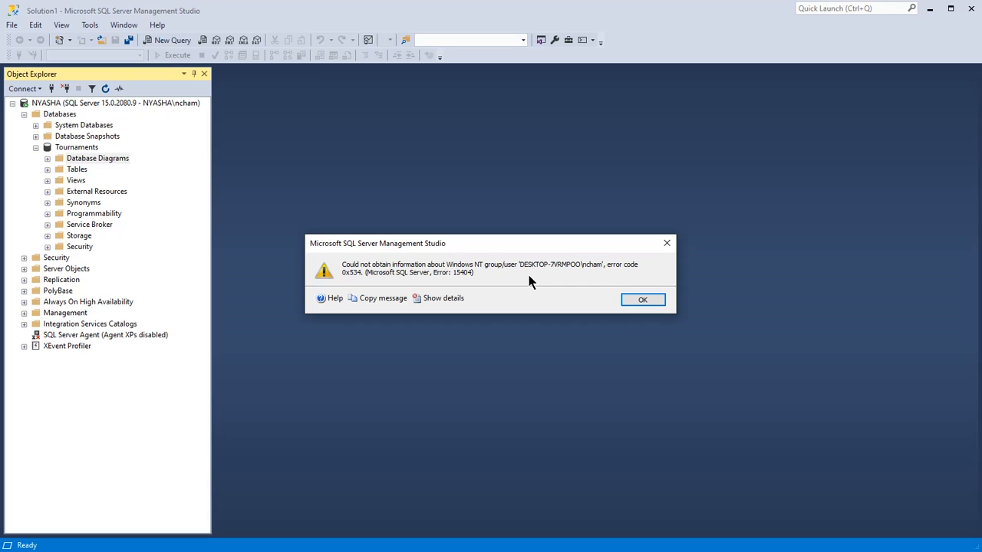
mouse_move(591, 282)
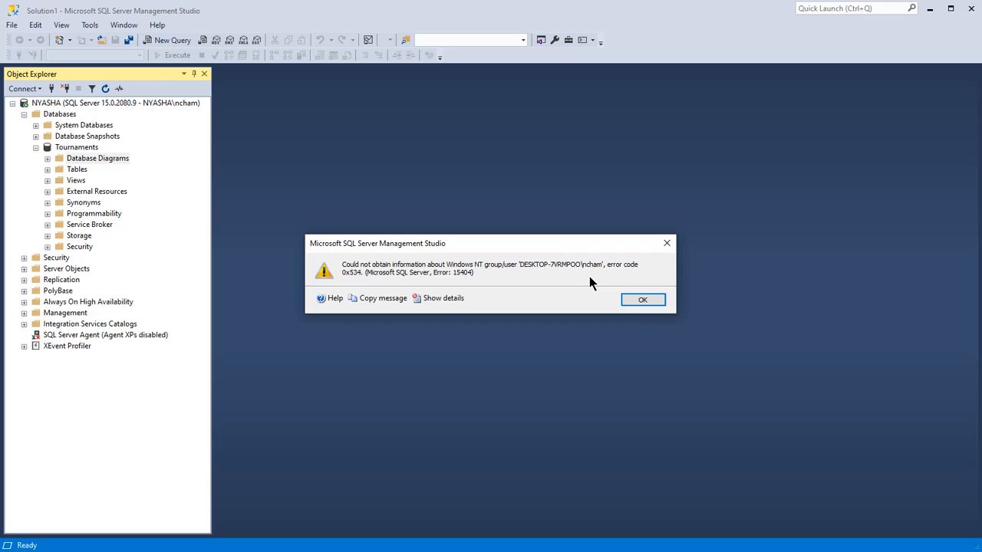
mouse_move(628, 289)
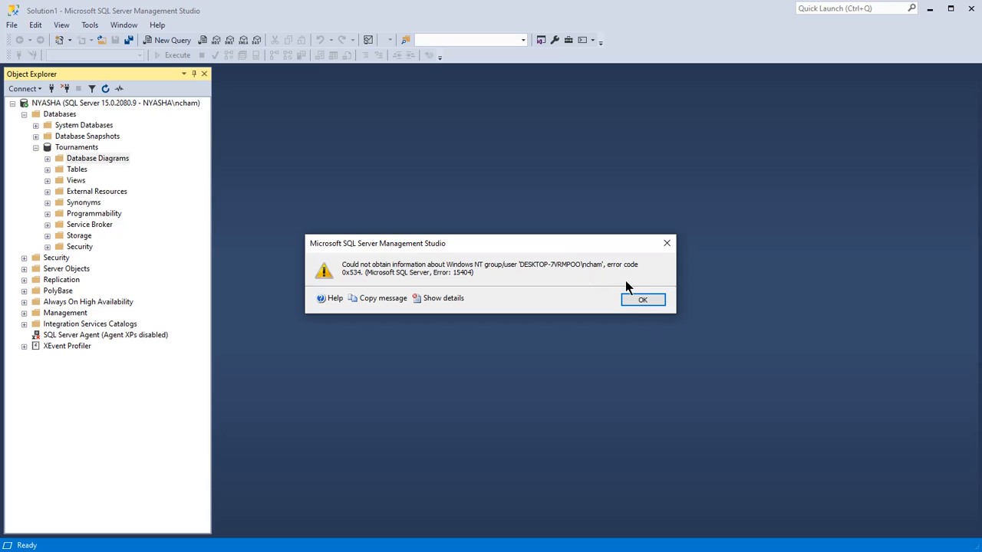
mouse_move(642, 299)
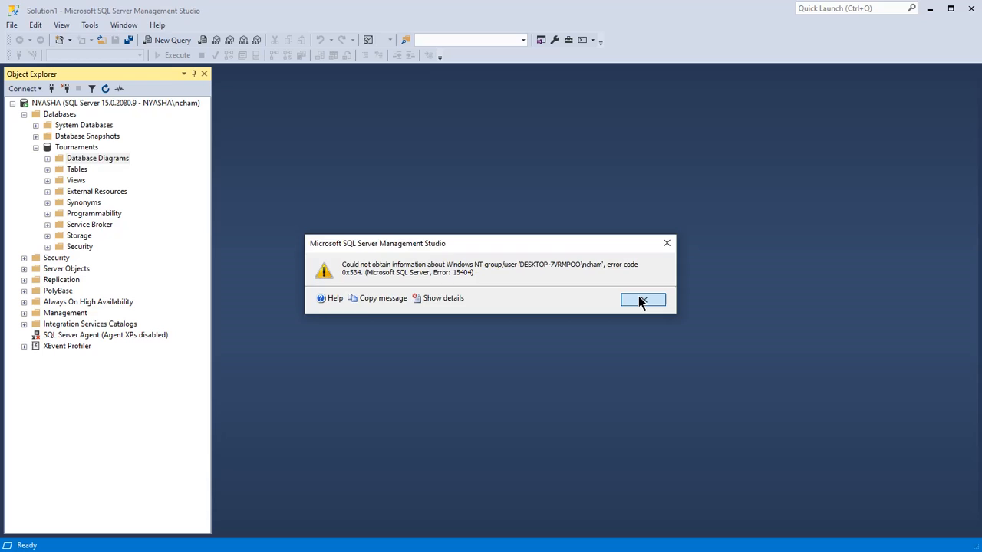
click(642, 299)
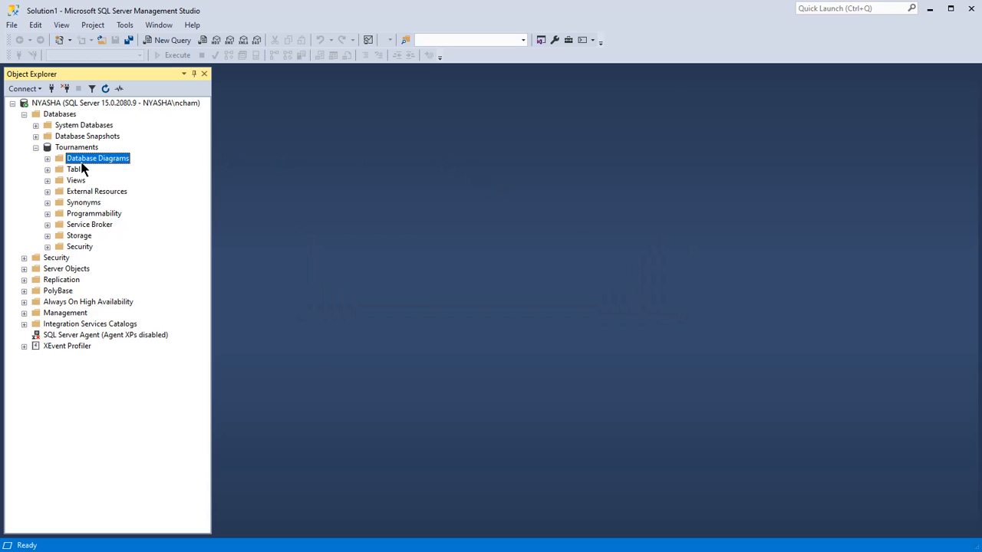
mouse_move(58, 150)
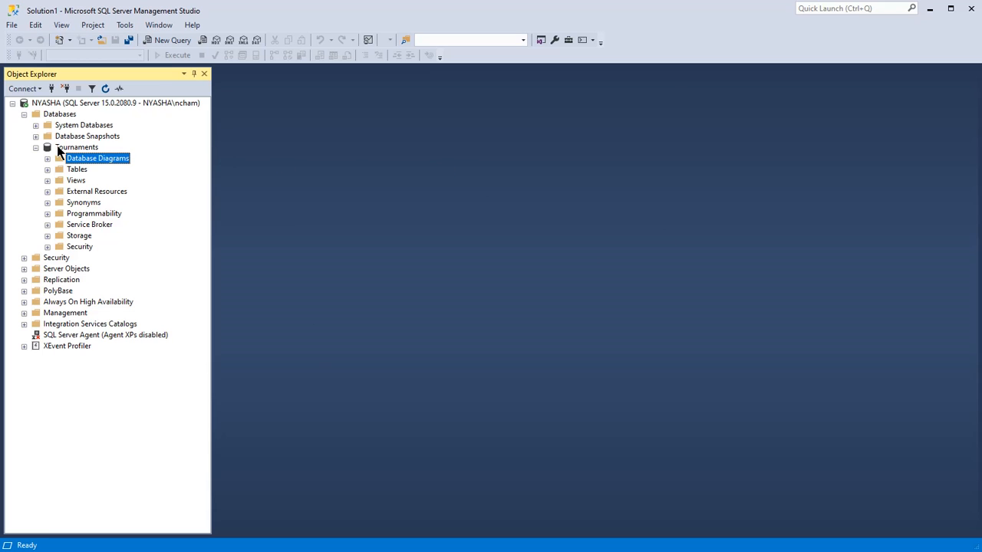
- Bring up the context menu of the Tournaments database to reach its Properties
click(77, 147)
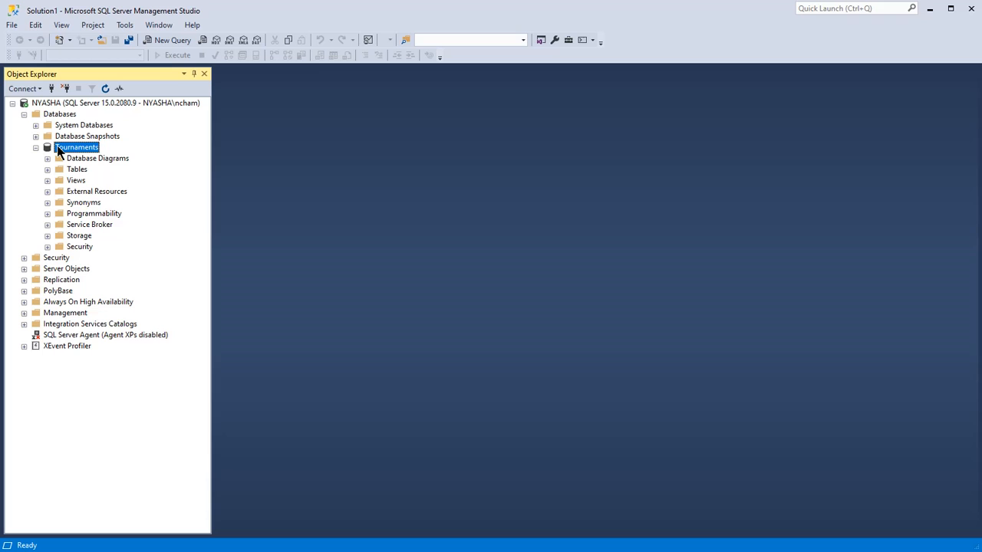
right_click(77, 147)
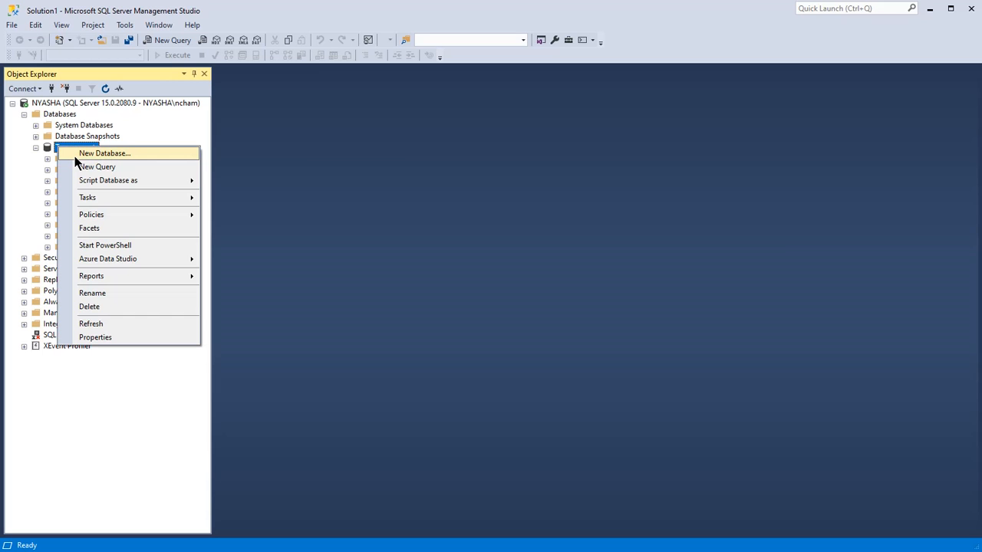
mouse_move(91, 322)
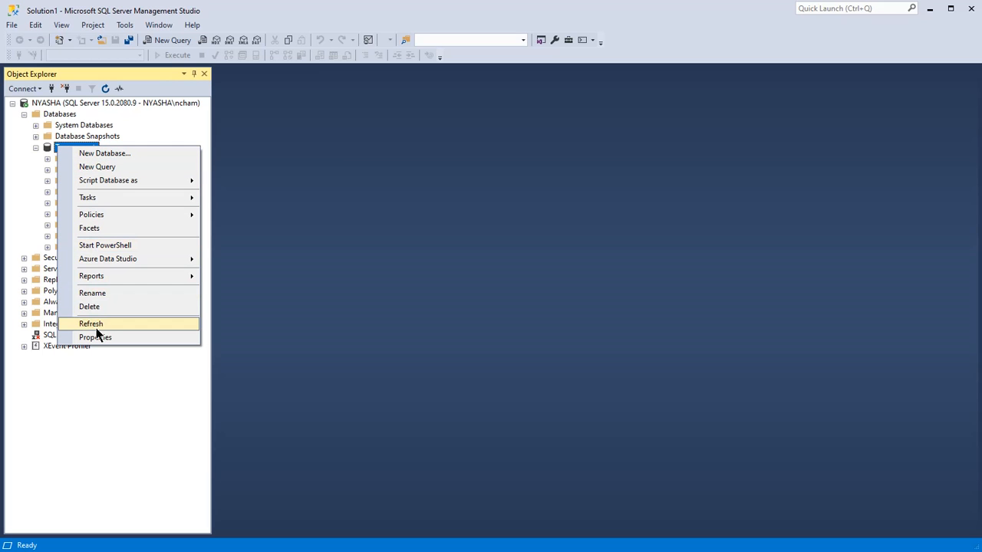
mouse_move(95, 338)
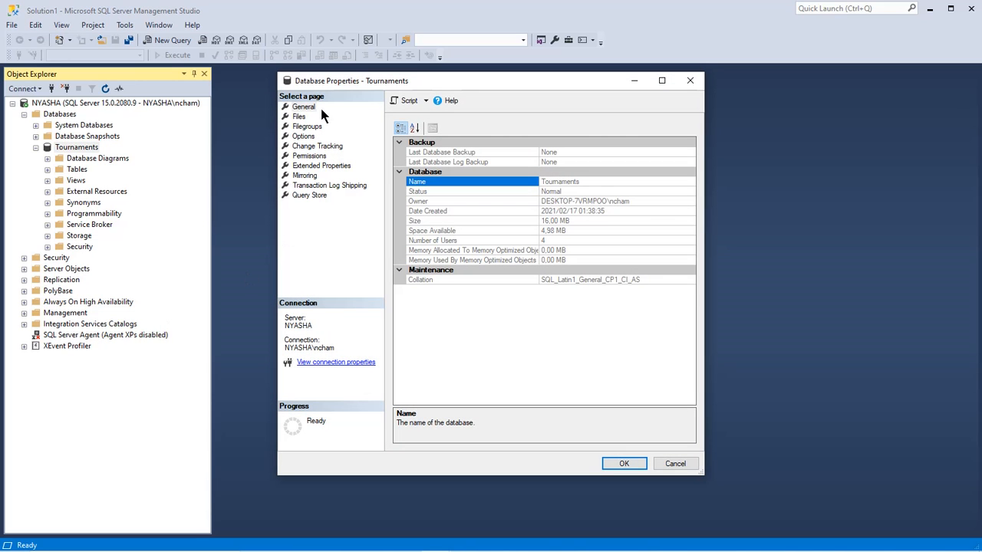
mouse_move(298, 116)
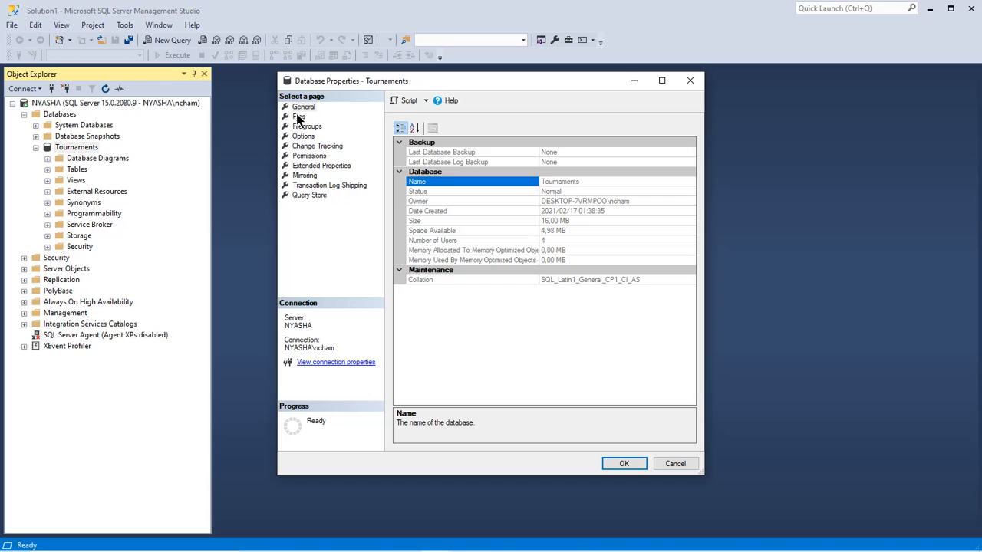
- Show the Files page of Database Properties and select the current owner name
click(298, 116)
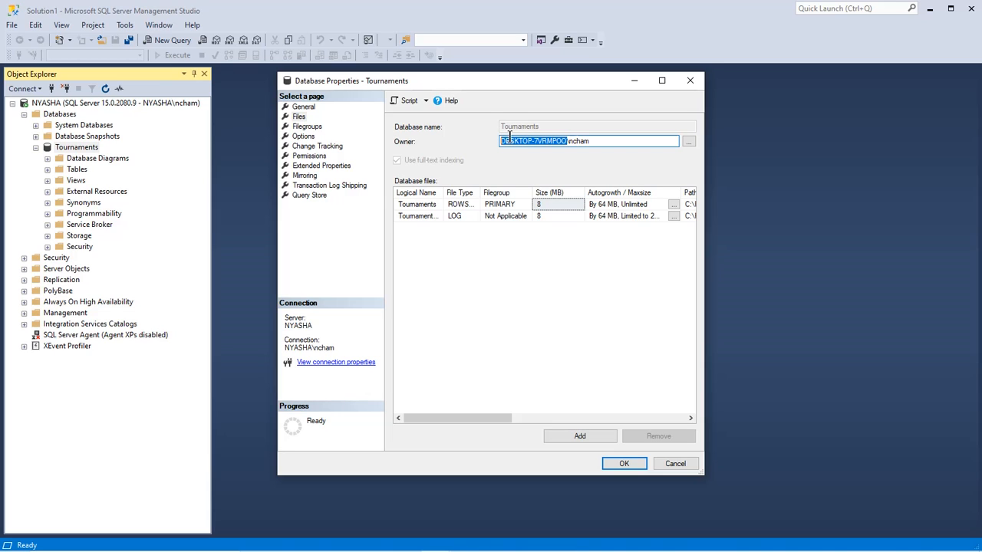
click(543, 141)
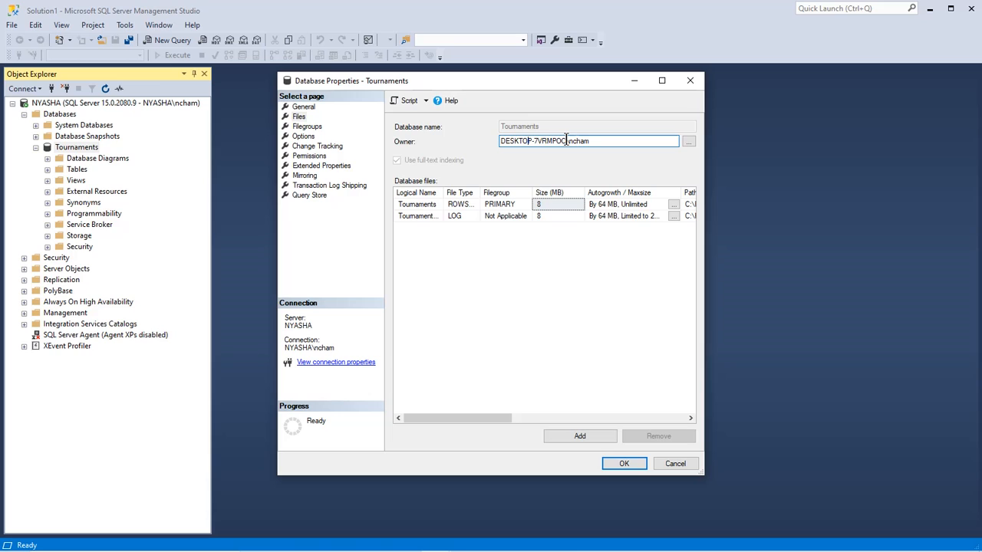
double_click(556, 141)
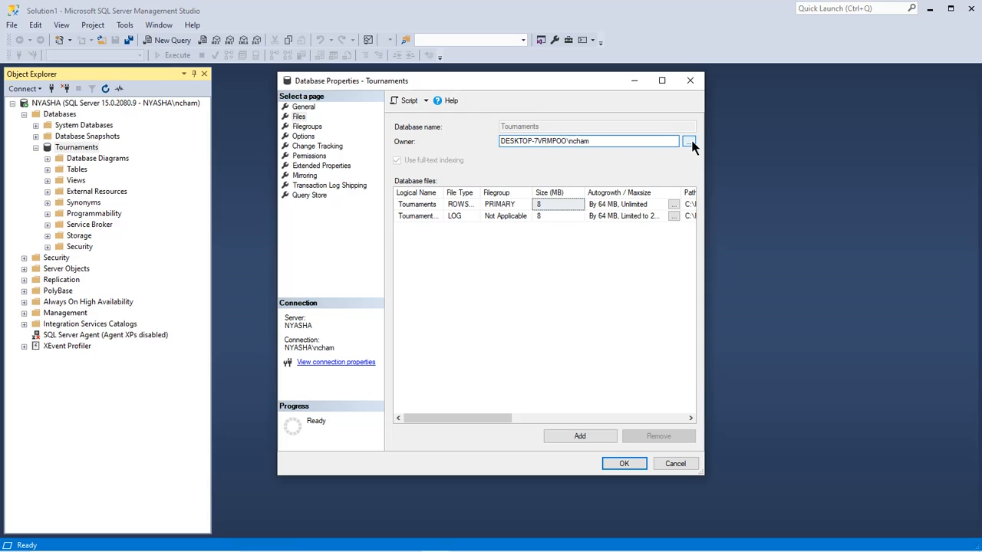
- Choose the sa login as the new owner of the Tournaments database
click(687, 141)
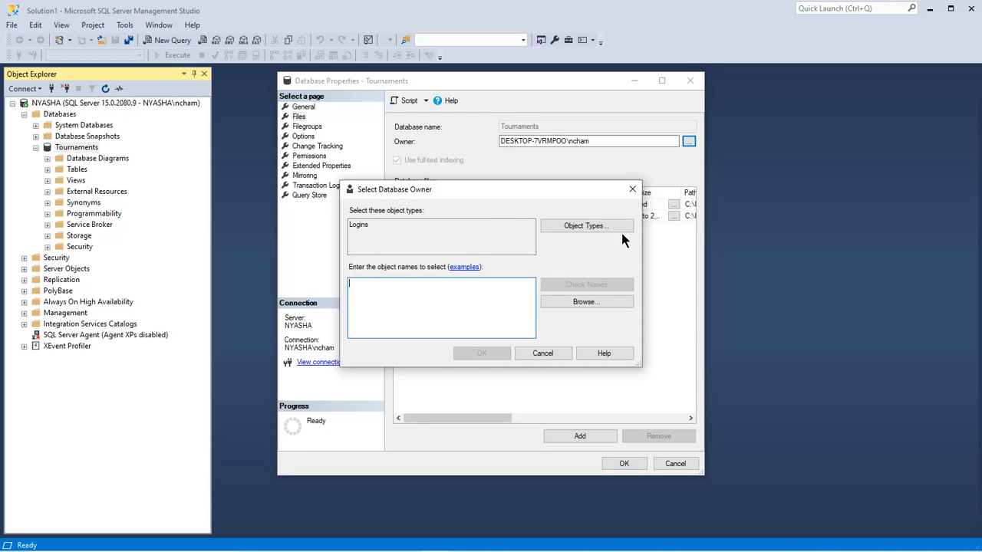
click(586, 301)
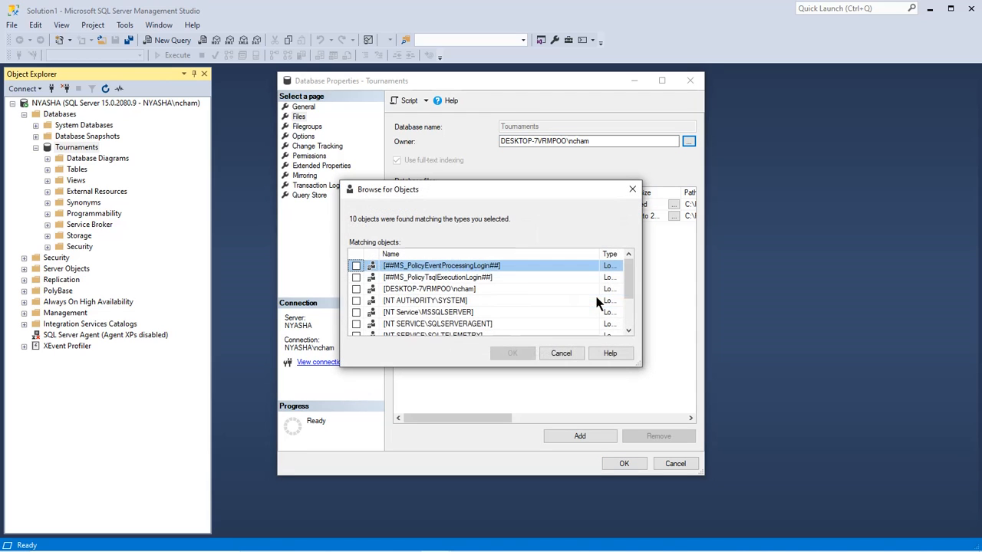
mouse_move(620, 294)
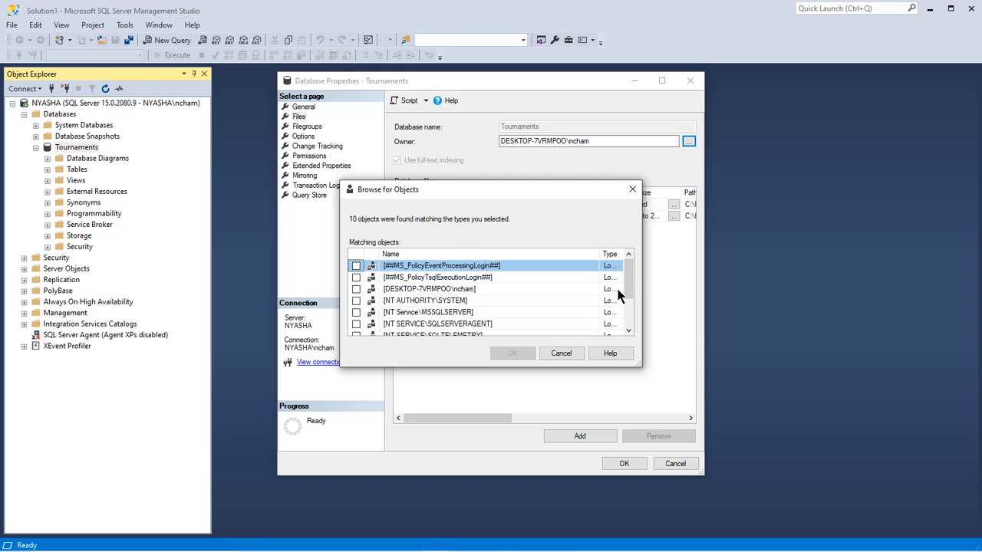
scroll(down, 3)
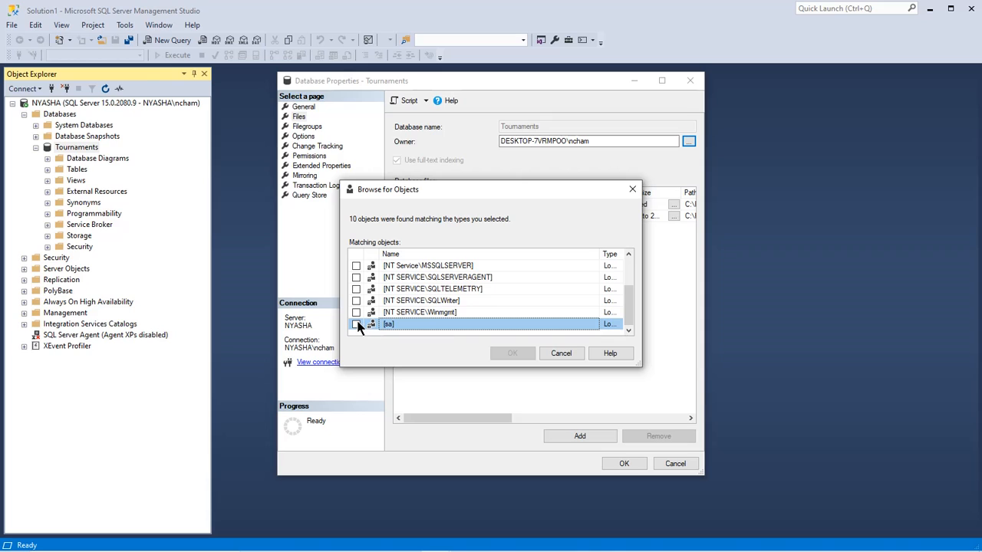
click(356, 324)
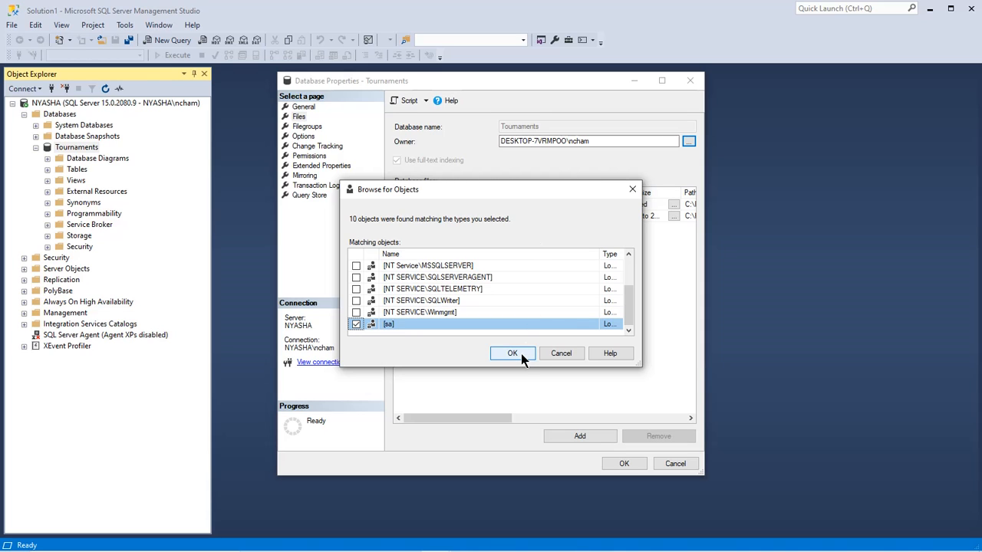
click(512, 353)
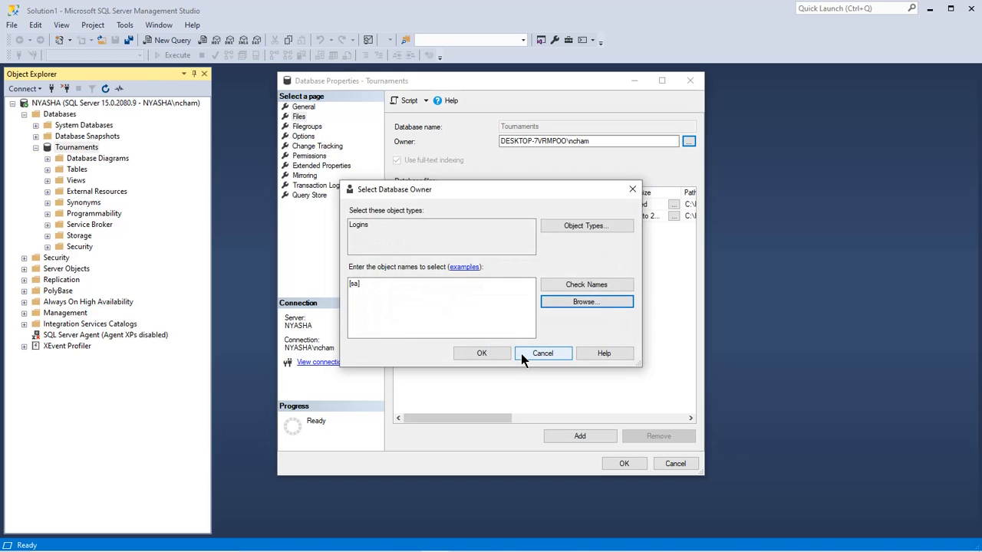
mouse_move(482, 352)
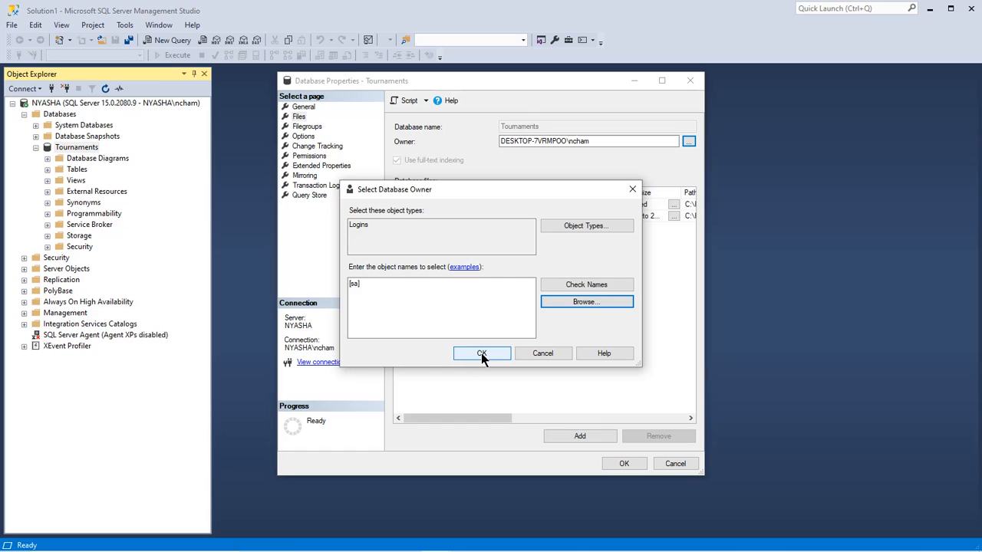
click(481, 353)
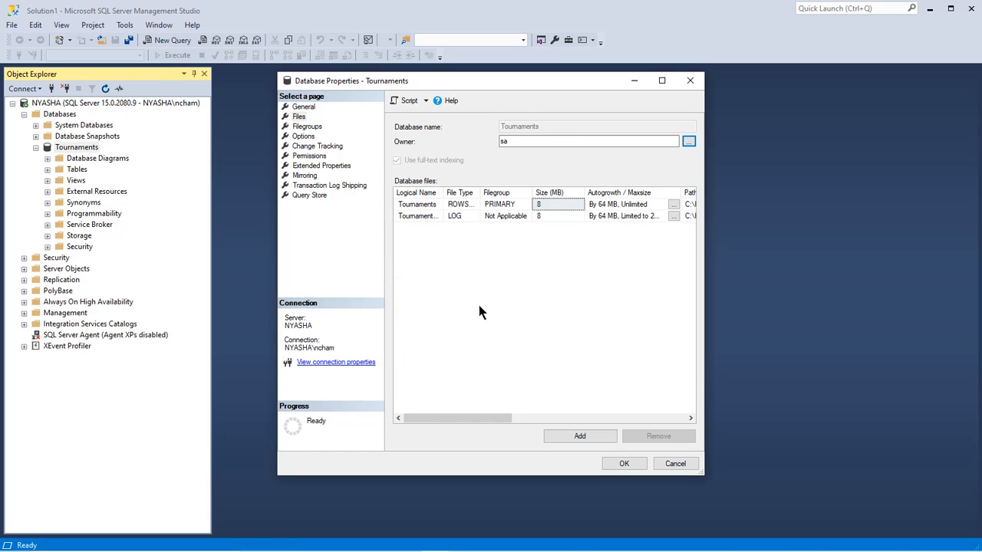
- Save the owner change, closing Database Properties, and return to the Database Diagrams folder
click(623, 464)
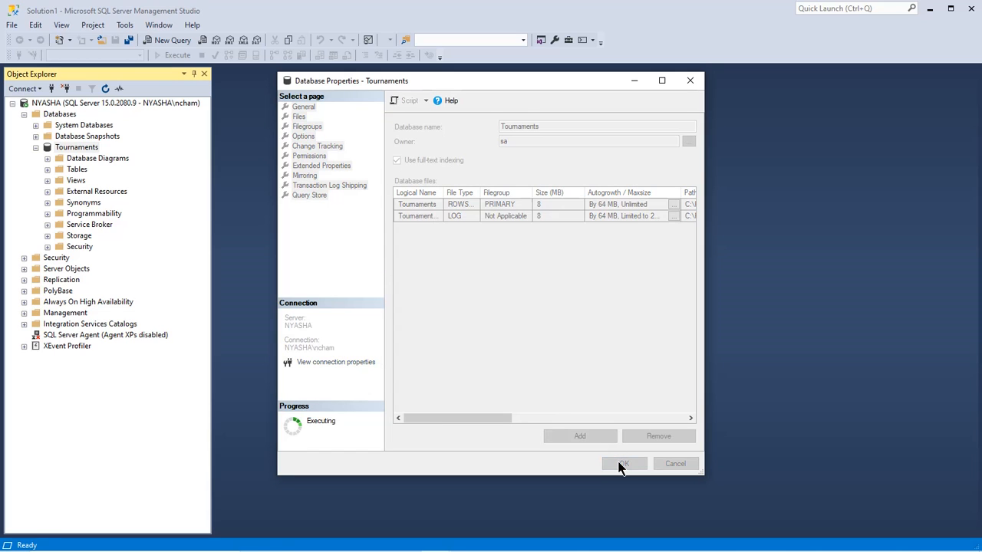
click(623, 463)
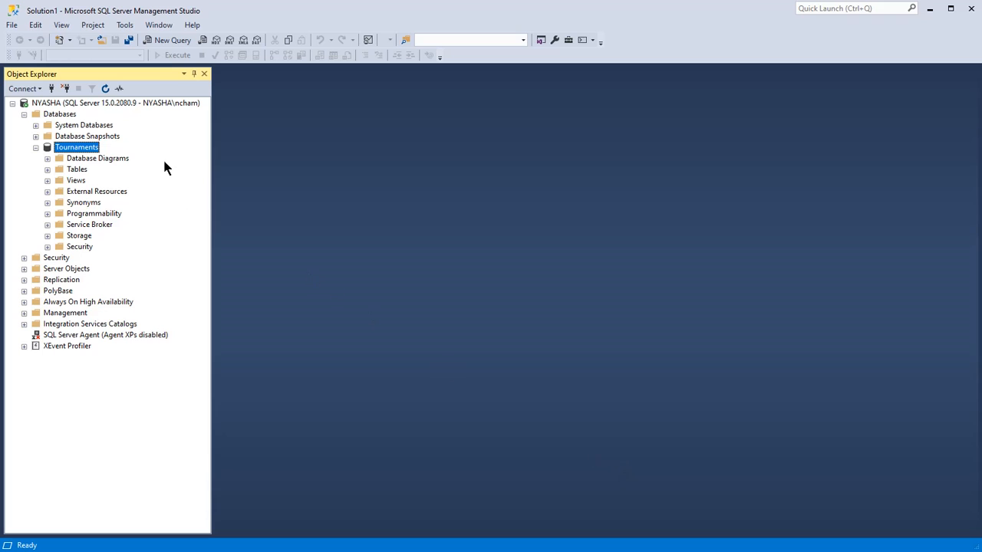
click(99, 158)
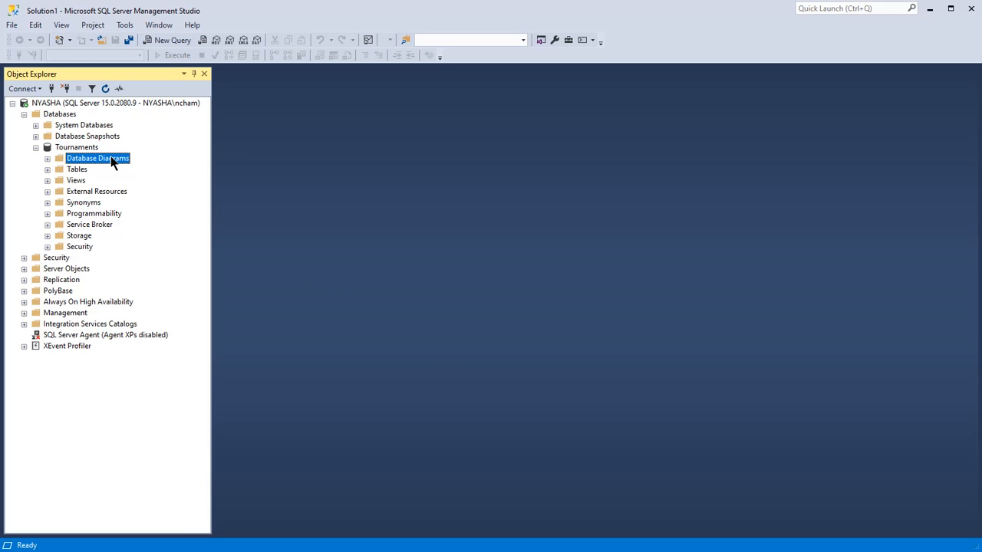
- Create a new database diagram for Tournaments, bringing up the Add Table list
right_click(98, 158)
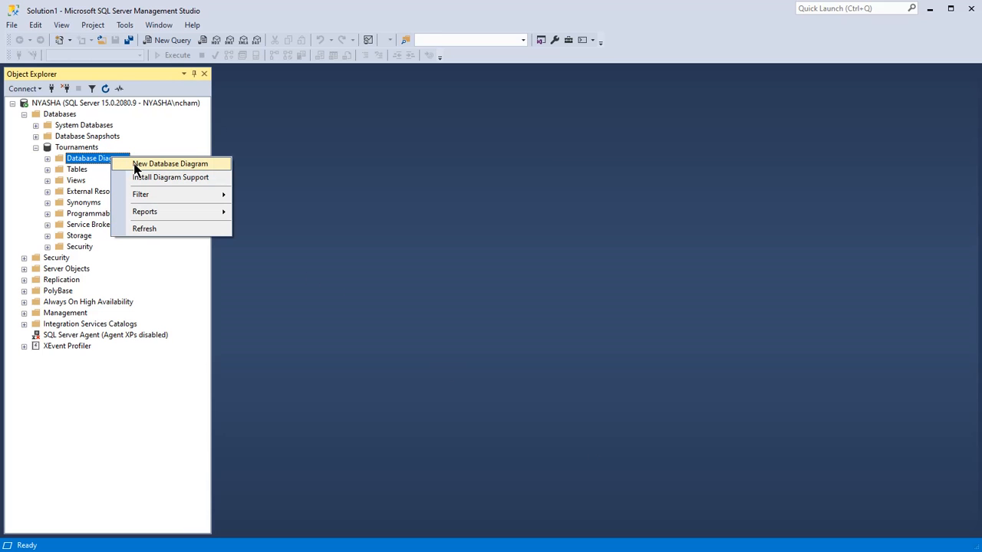
click(169, 162)
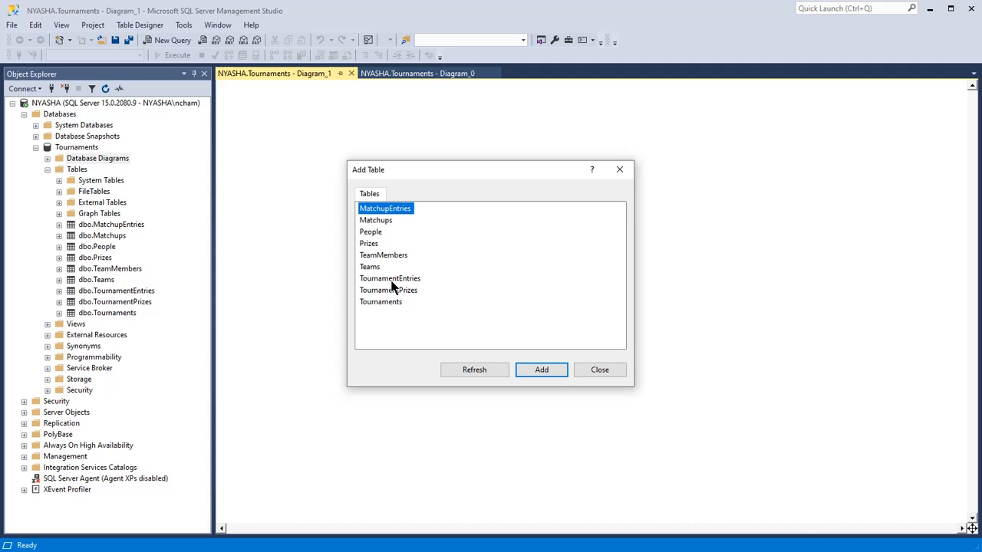
mouse_move(451, 304)
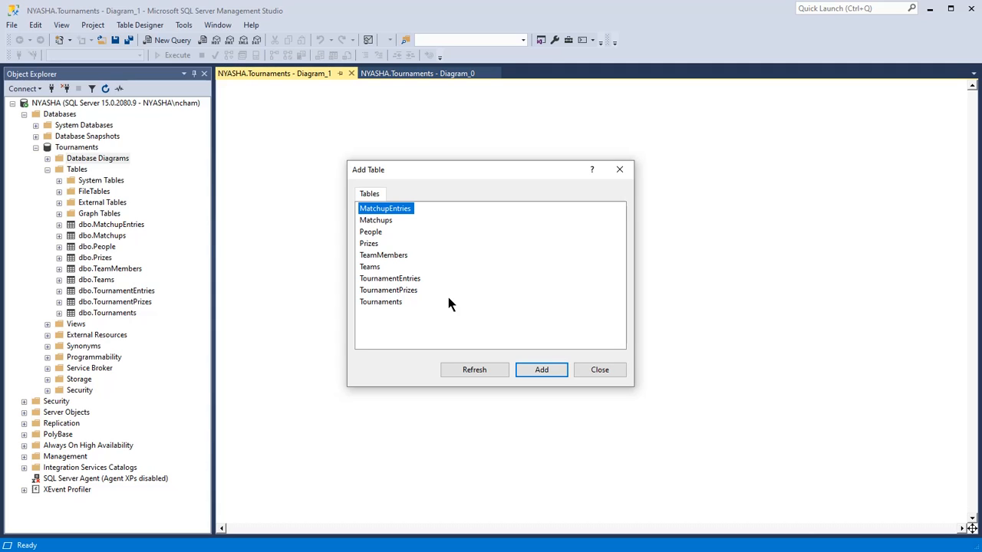